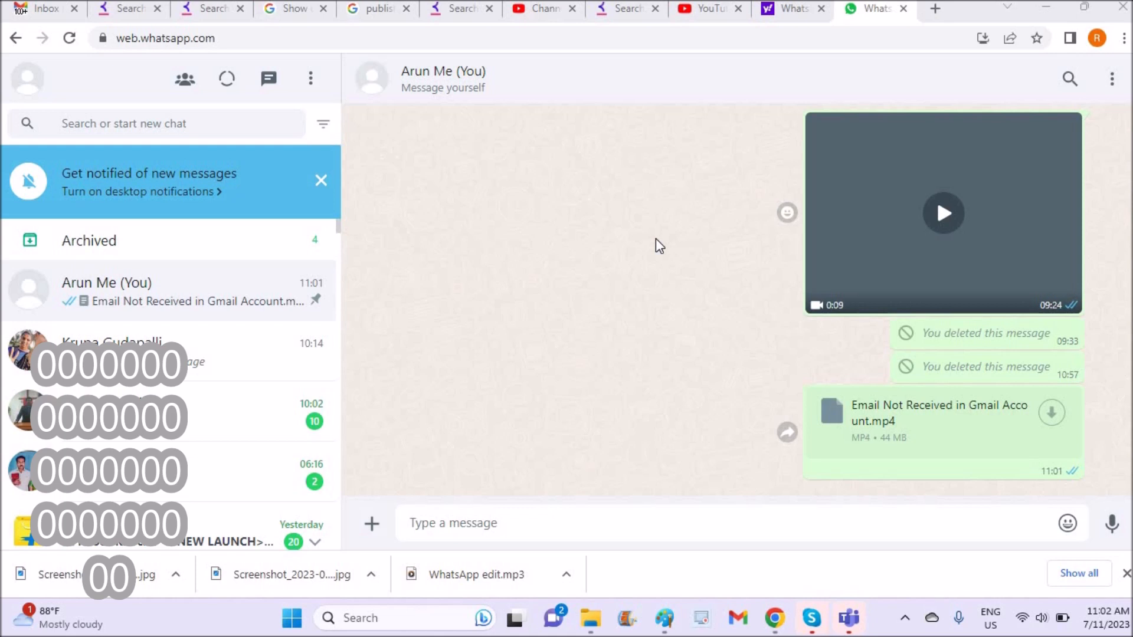
pyautogui.moveTo(639, 232)
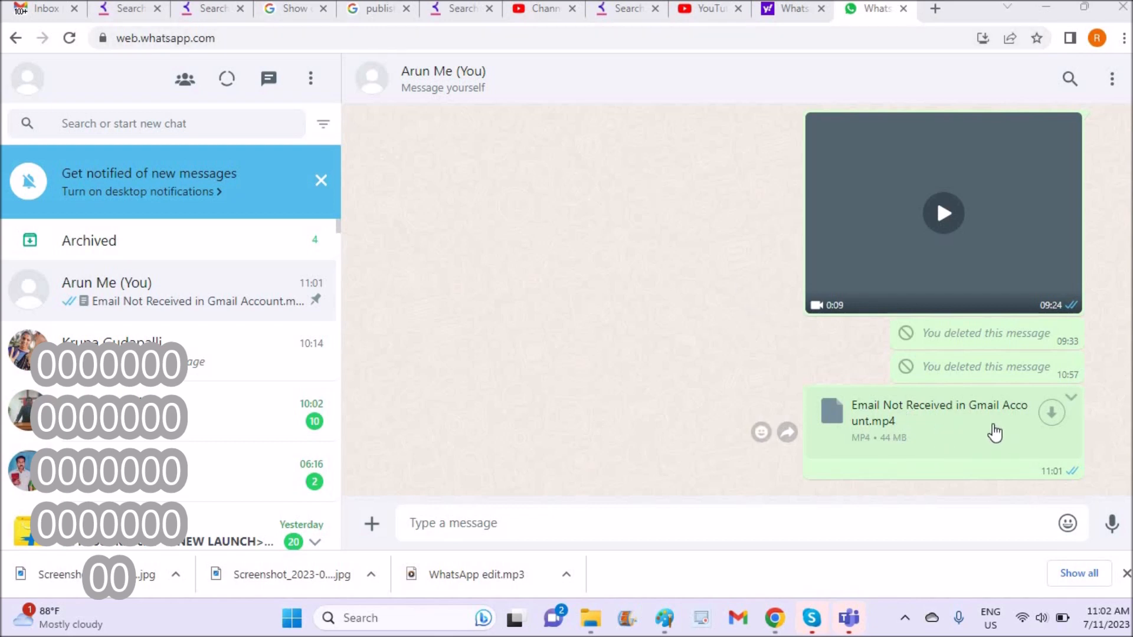
pyautogui.moveTo(1051, 413)
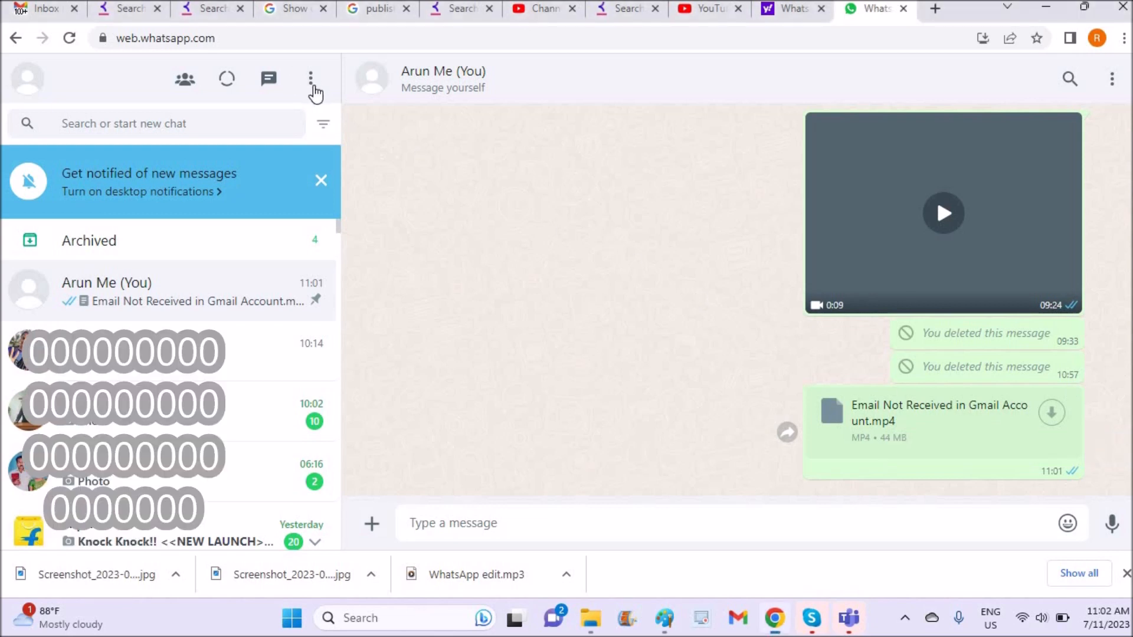
# - Log out of WhatsApp Web via the chat-list menu and confirm the logout
pyautogui.click(310, 79)
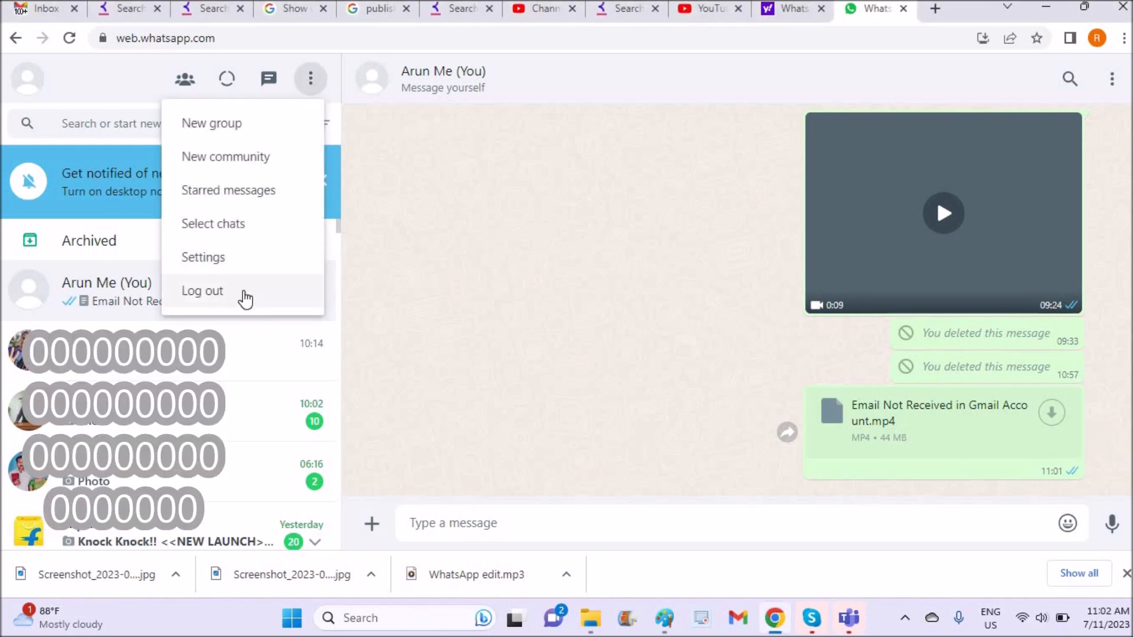
pyautogui.click(202, 290)
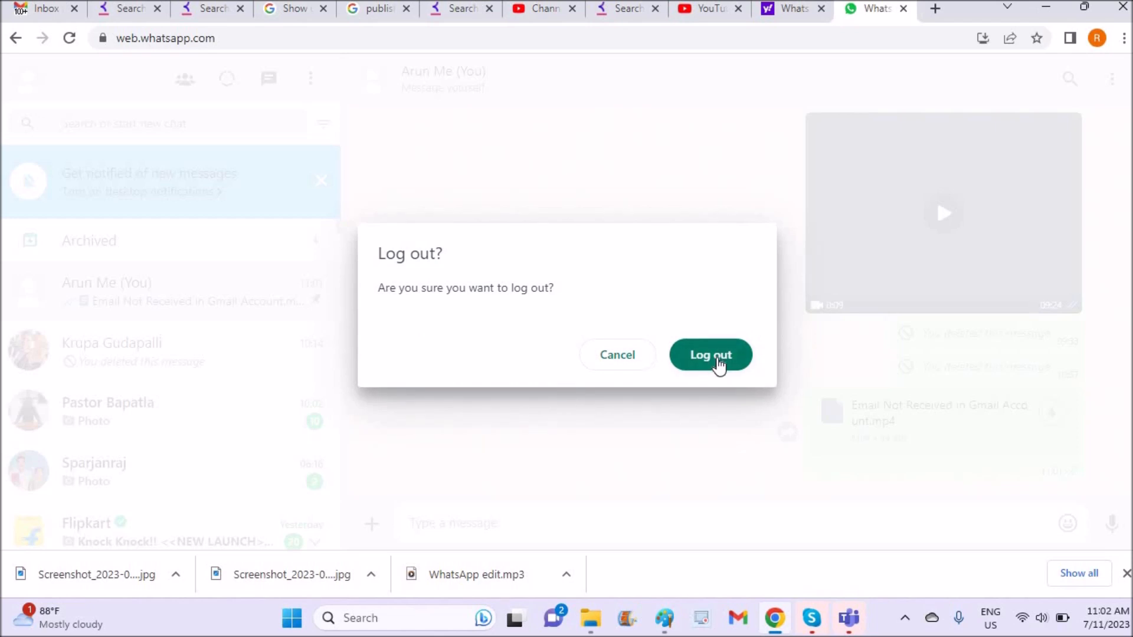
pyautogui.click(710, 355)
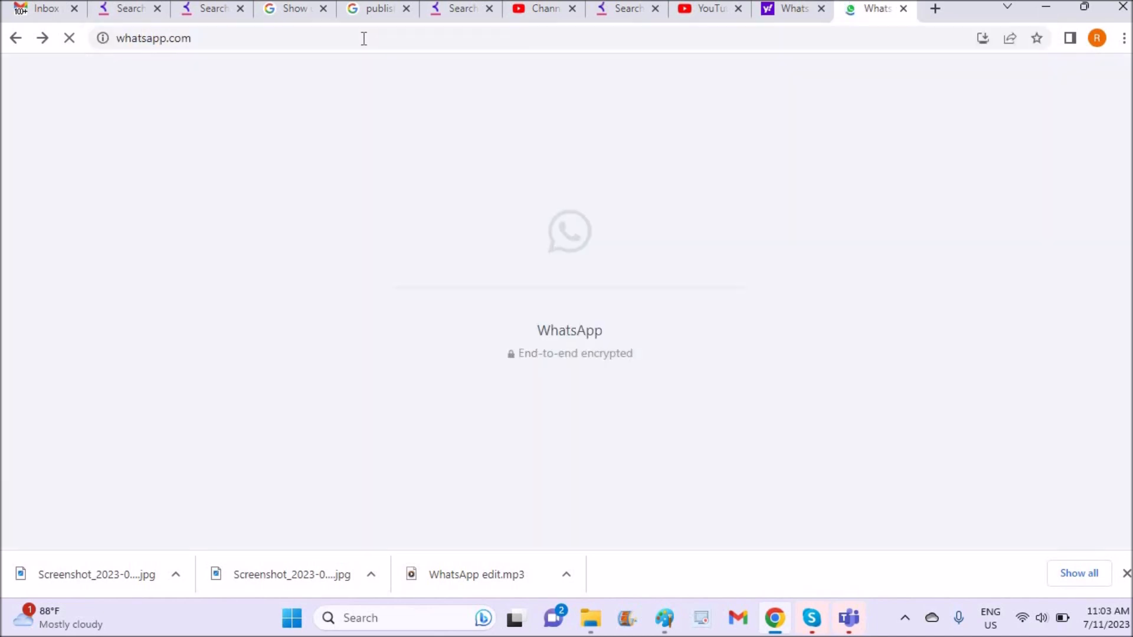
pyautogui.moveTo(710, 435)
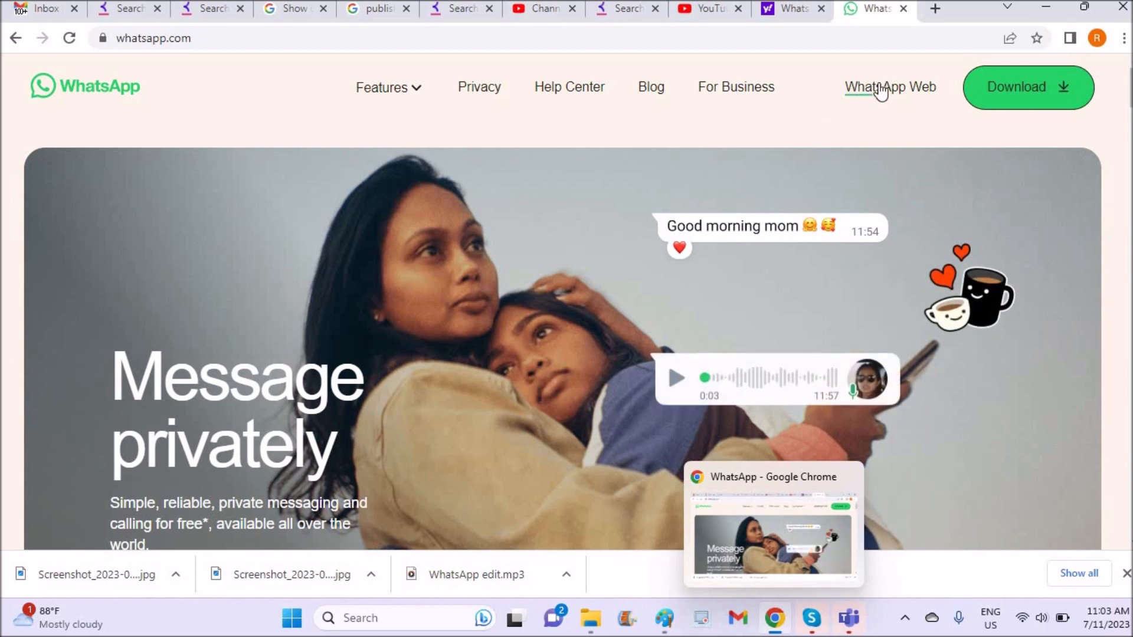
# - Go to the WhatsApp Web sign-in page from the whatsapp.com navigation bar
pyautogui.click(890, 86)
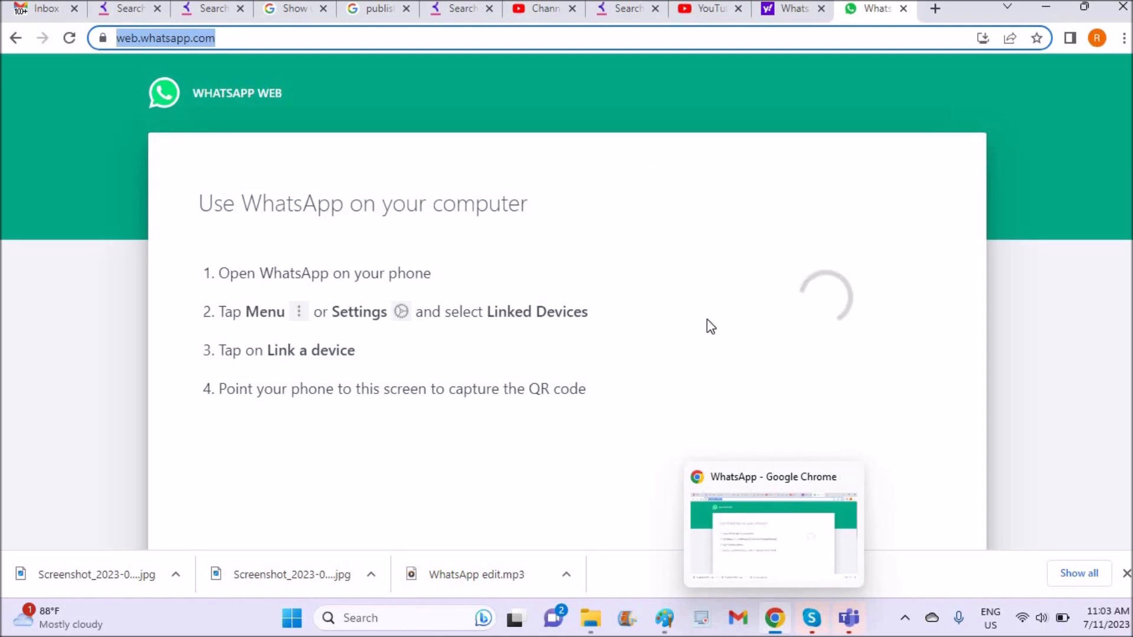
pyautogui.moveTo(785, 404)
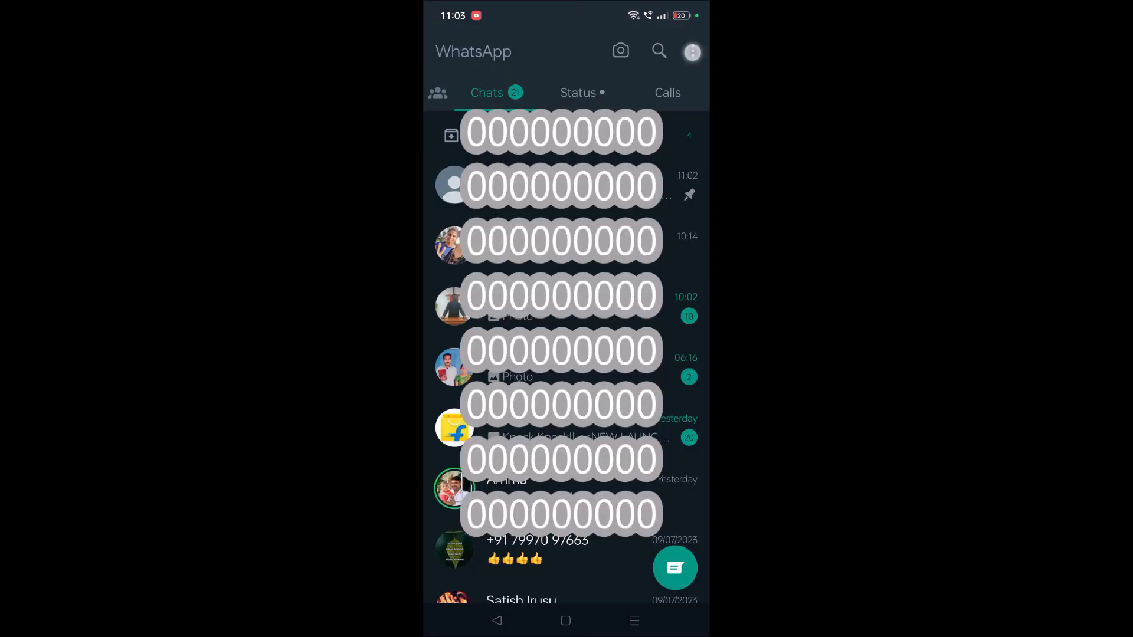
# - Reach Linked devices on the phone to scan the laptop's QR code
pyautogui.click(691, 51)
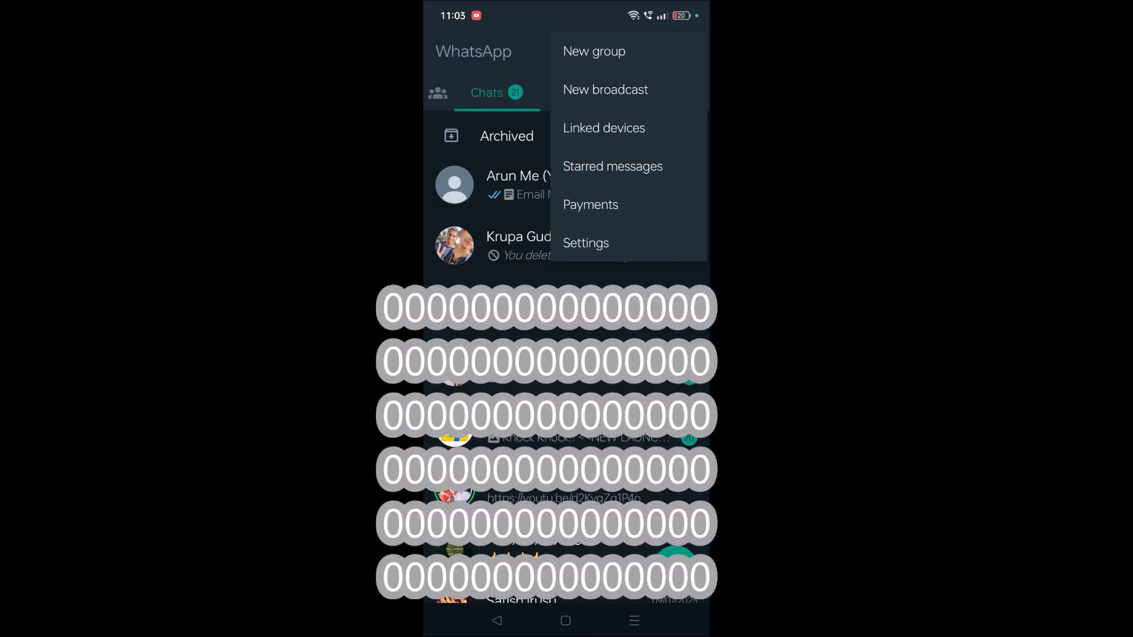
pyautogui.click(604, 128)
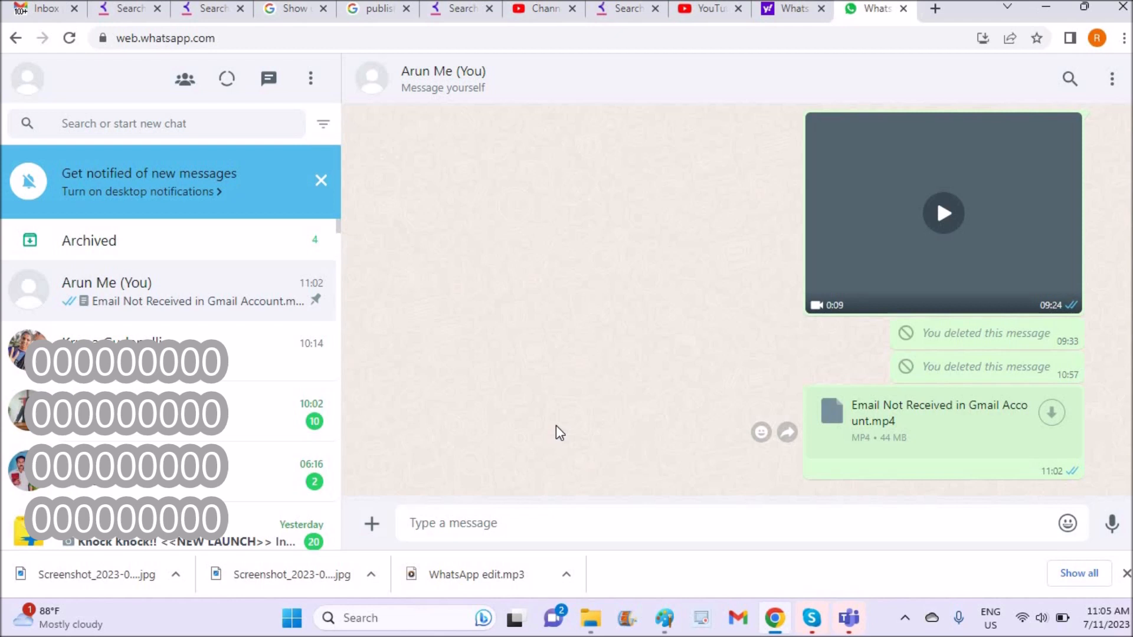
pyautogui.moveTo(524, 393)
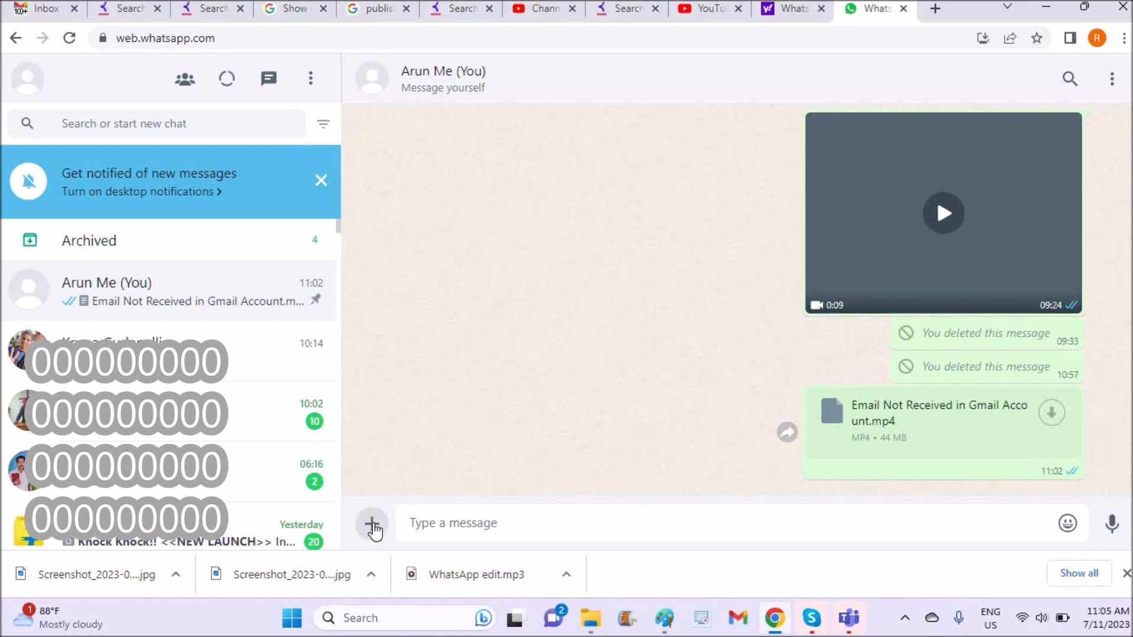
# - Choose Document from the self-chat's attachment menu, bringing up the file picker
pyautogui.click(372, 523)
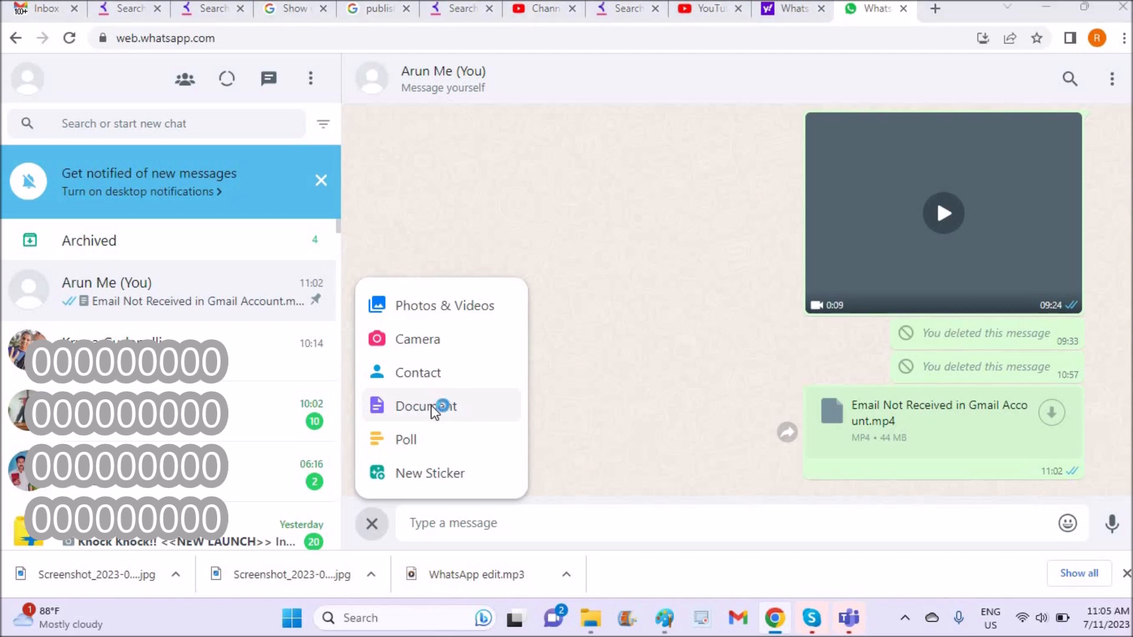
pyautogui.click(426, 405)
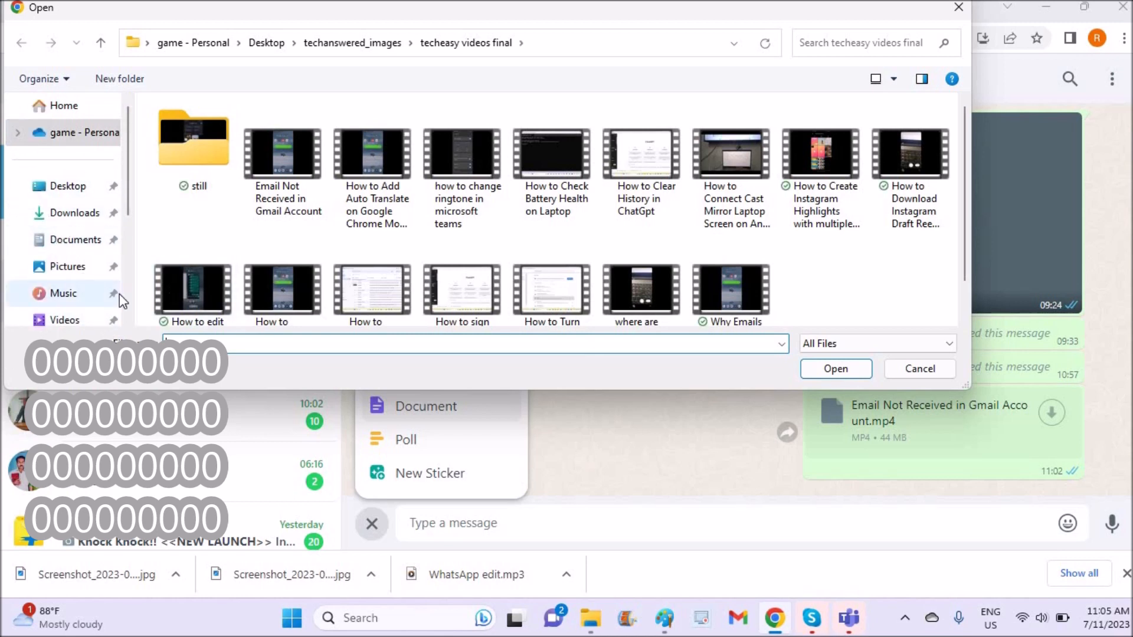
# - Select the How to Add Auto Translate on Google Chrome Mobile video for attachment
pyautogui.click(372, 153)
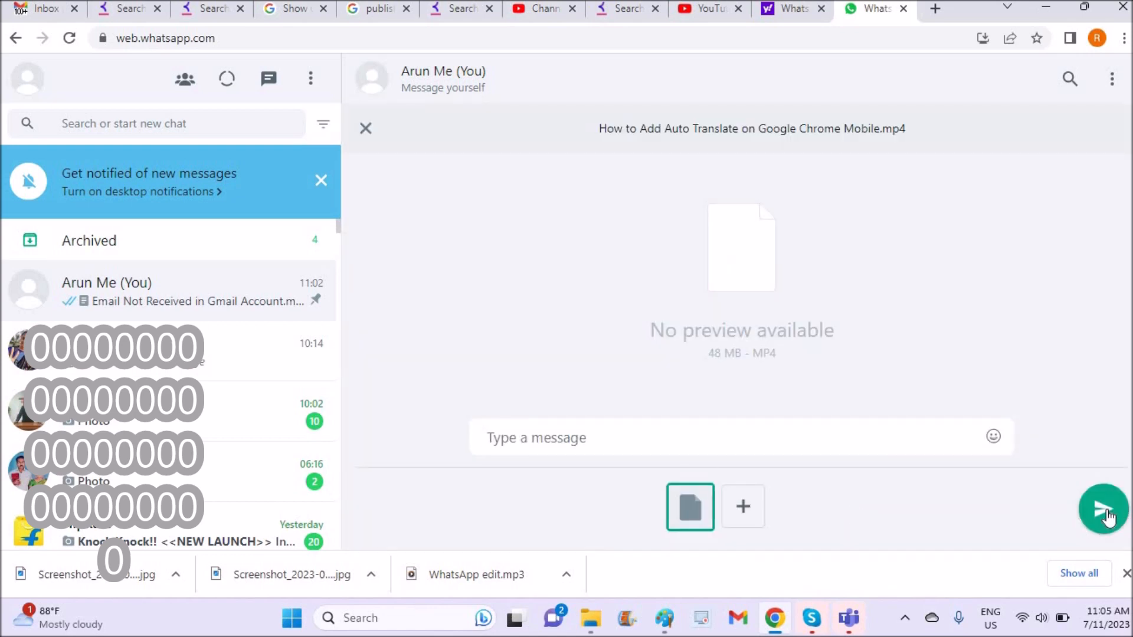
# - Send the 48 MB Auto Translate MP4 as a document message to the self-chat
pyautogui.click(1102, 508)
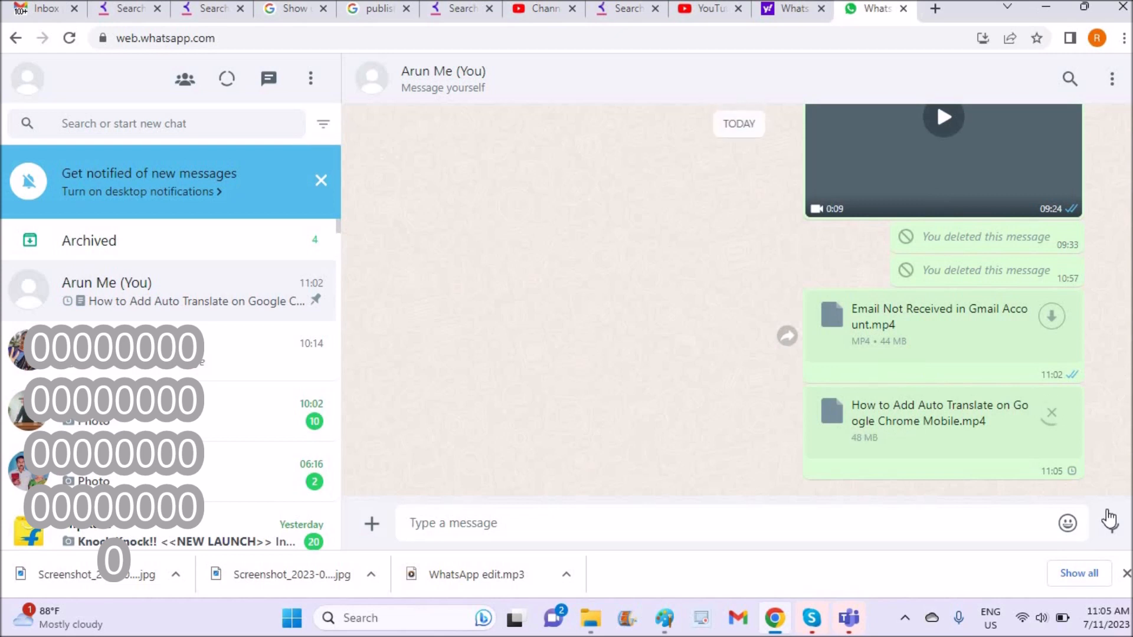
pyautogui.click(453, 523)
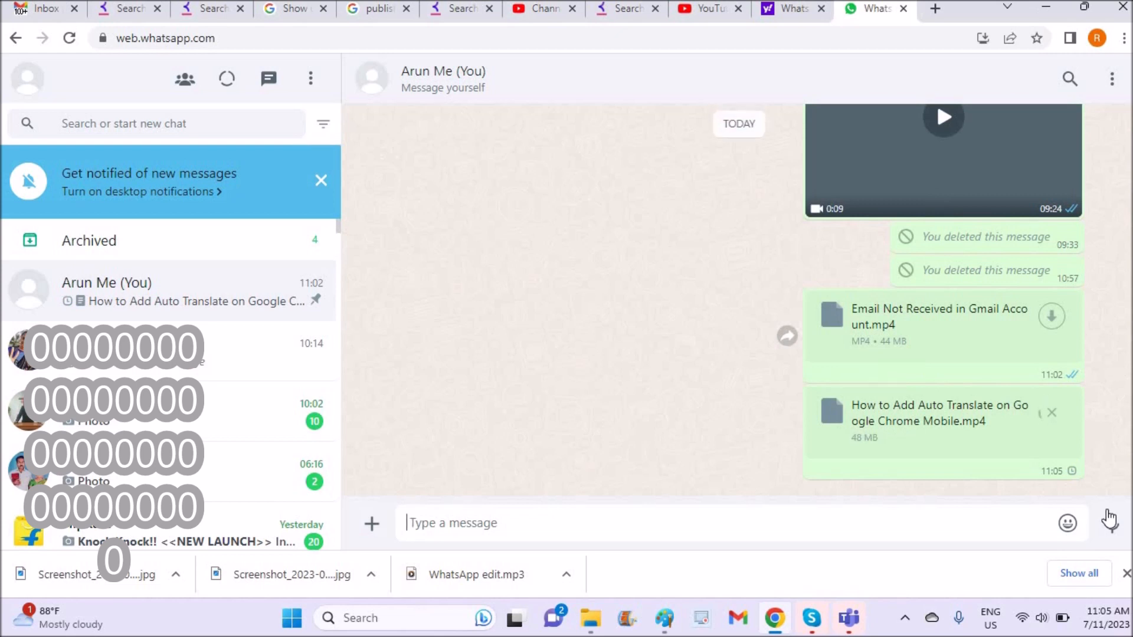